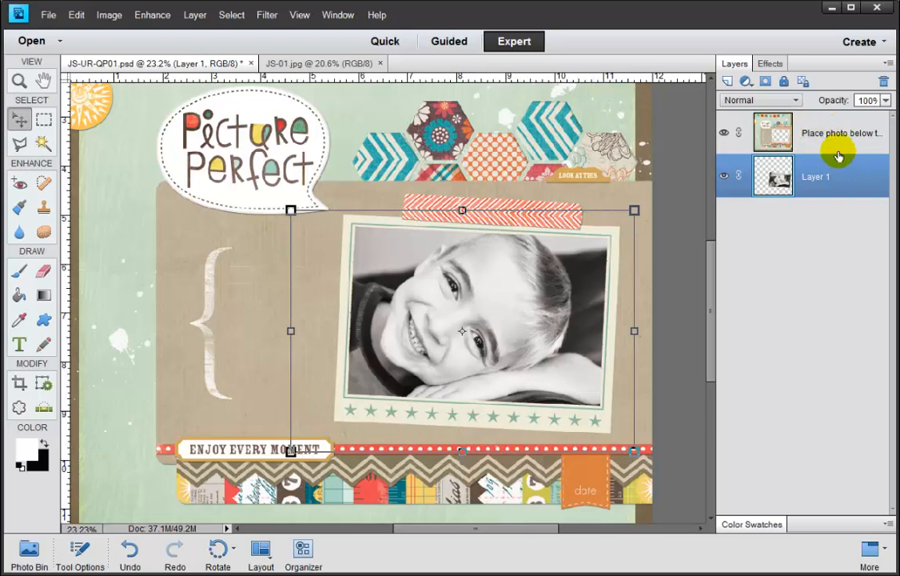
Select the 'Place photo below this layer' layer and pick the Horizontal Type tool.
click(840, 133)
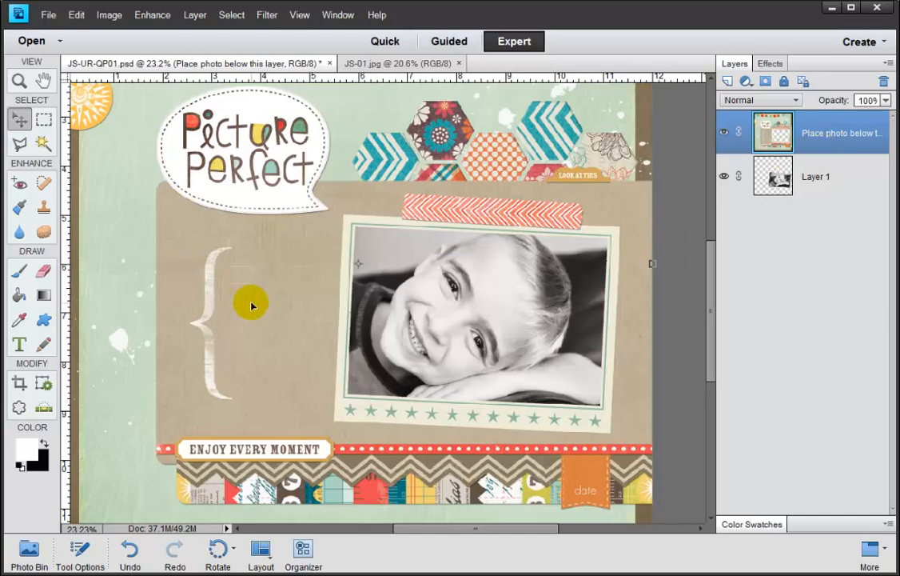
mouse_move(836, 134)
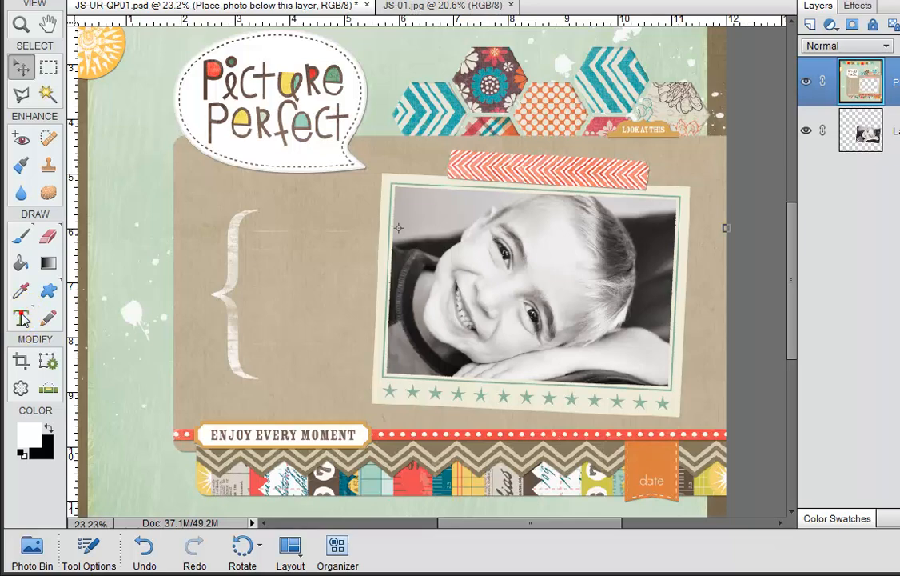
click(21, 318)
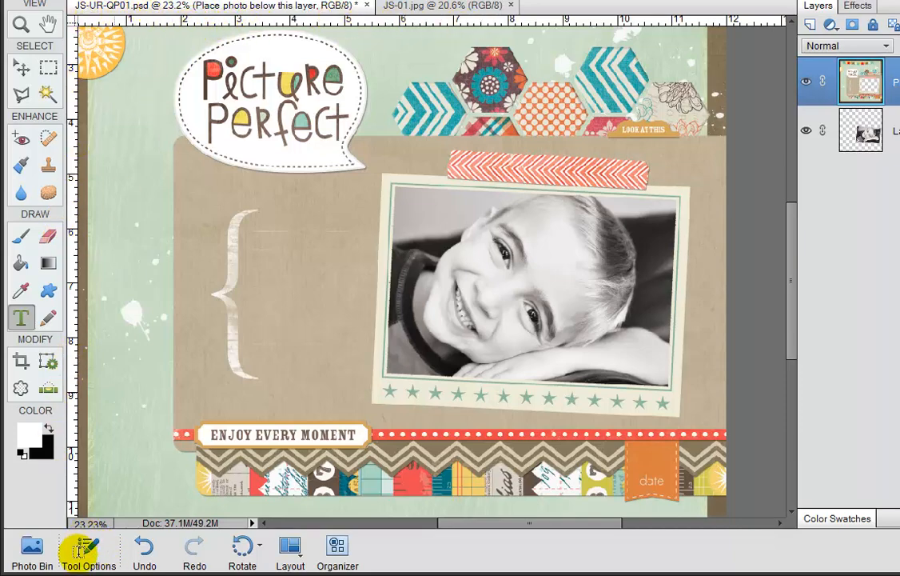
Show the Type tool options and scroll the canvas down to the orange date tag.
click(88, 549)
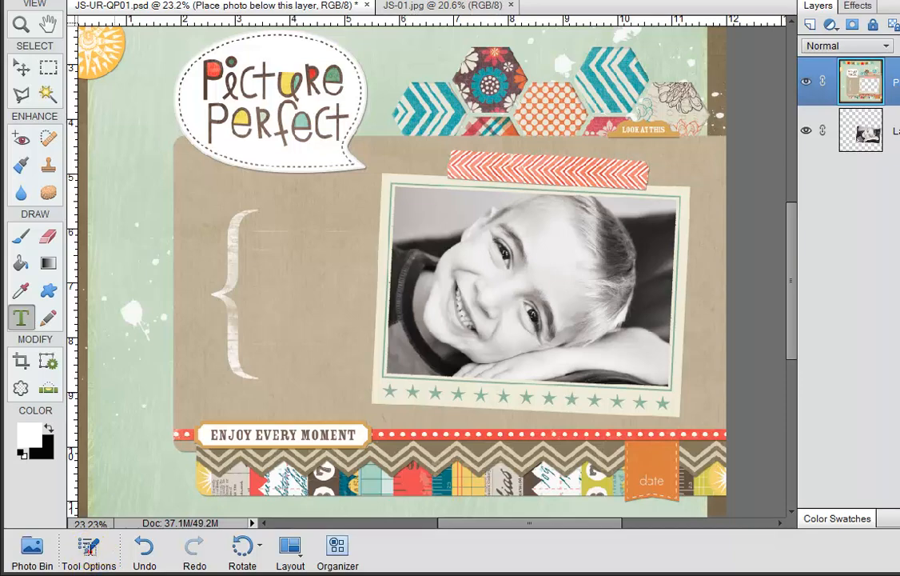
click(20, 318)
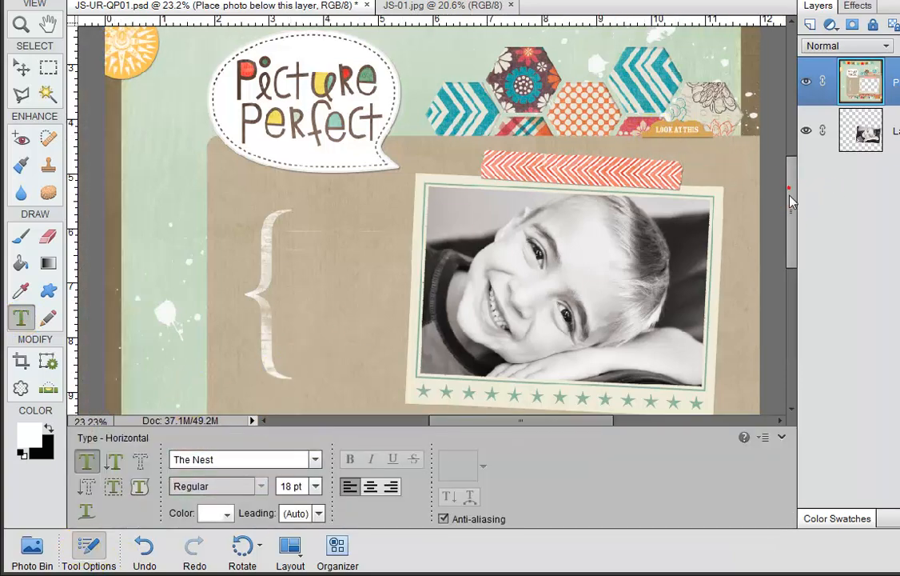
scroll(down, 3)
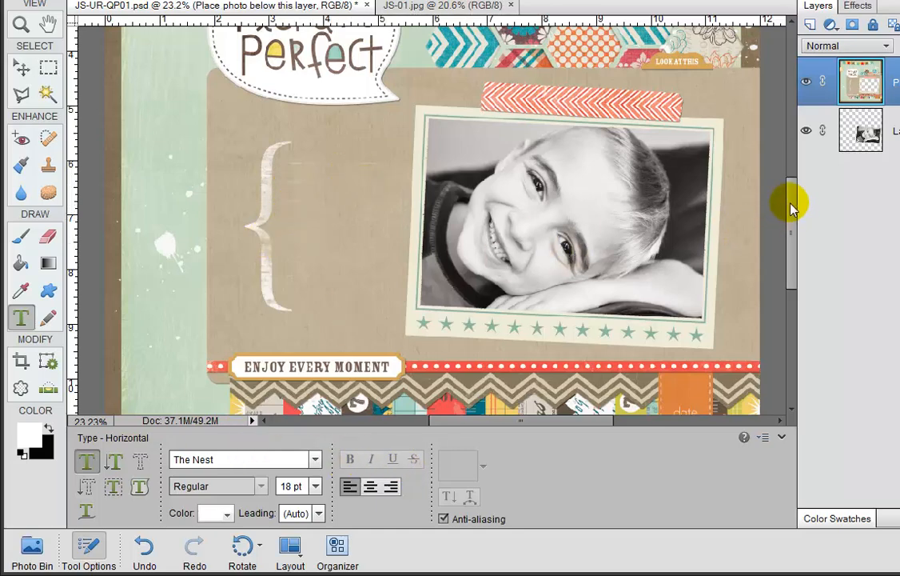
scroll(down, 3)
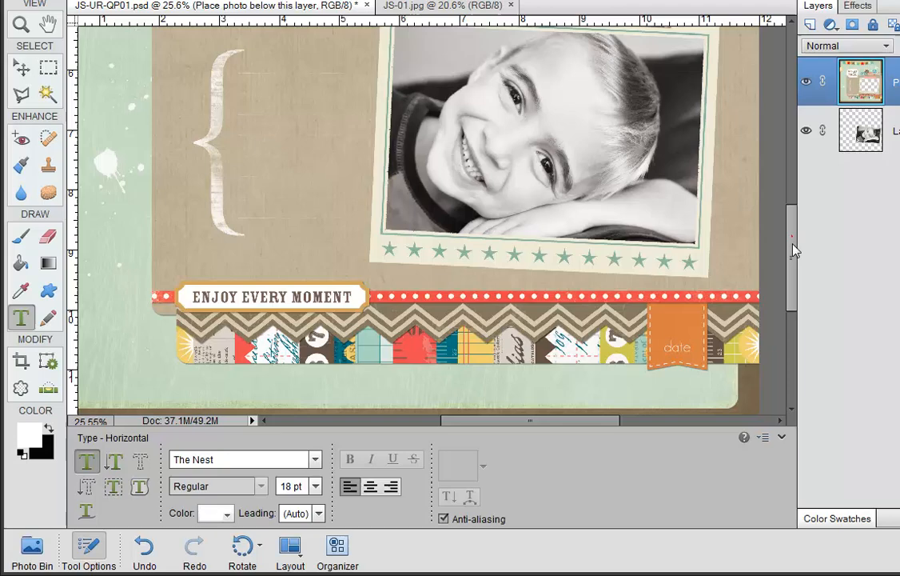
scroll(down, 3)
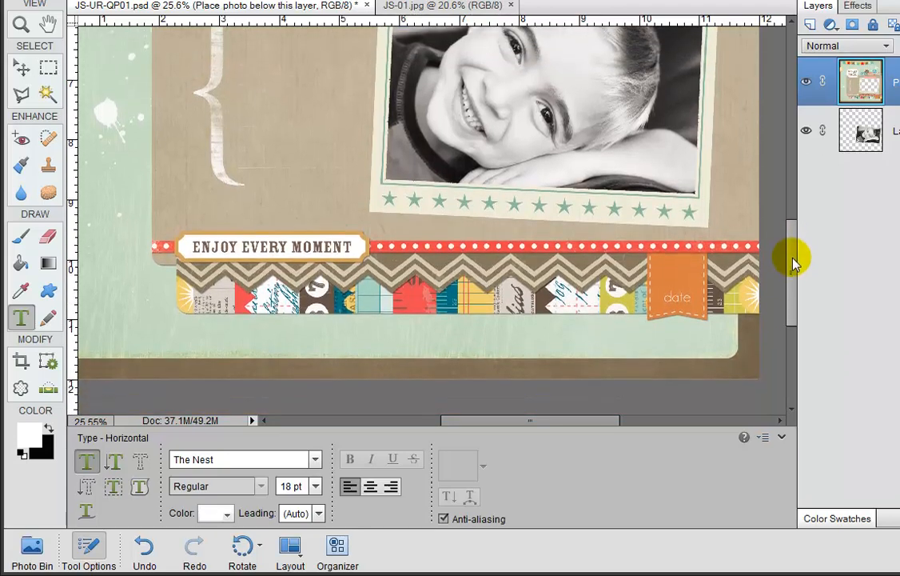
scroll(right, 3)
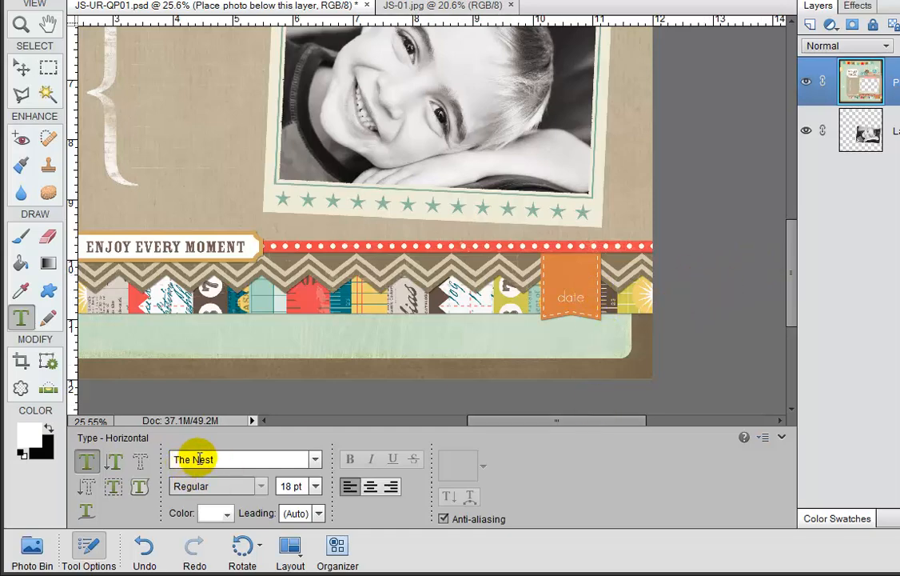
Change the type font from The Nest to Impact.
triple_click(192, 459)
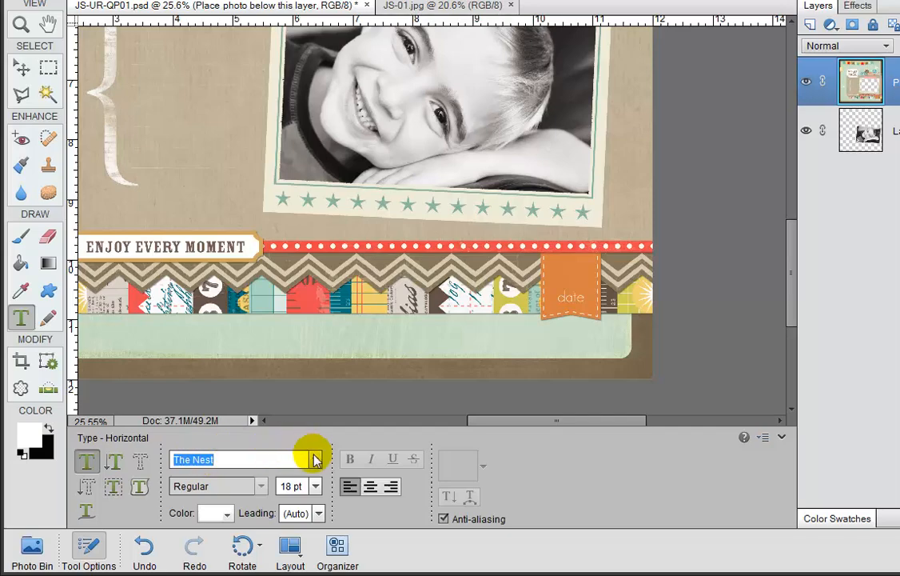
mouse_move(317, 459)
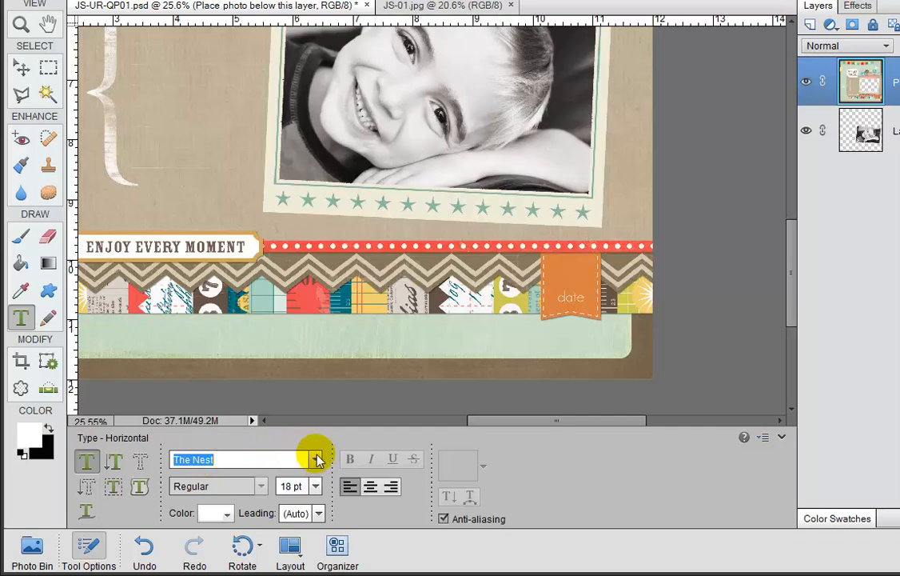
click(315, 459)
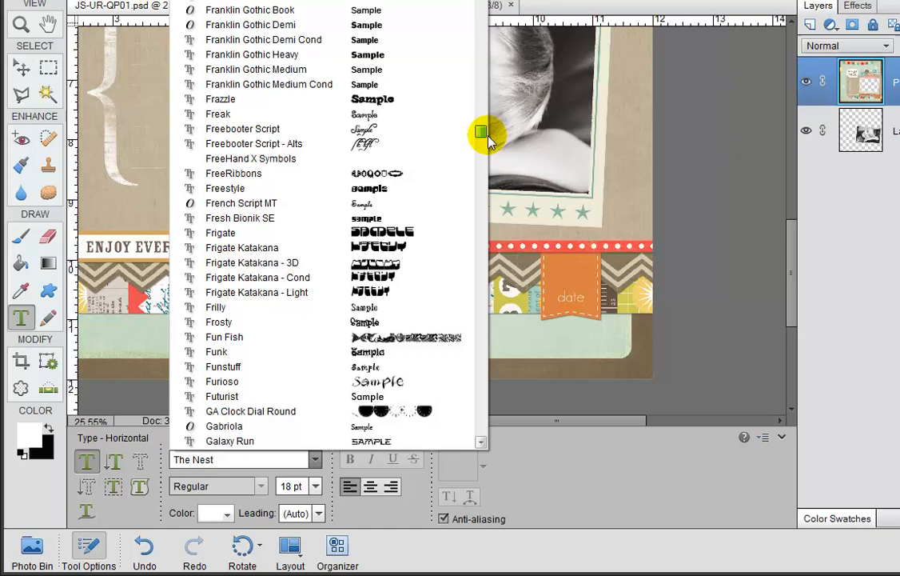
scroll(down, 3)
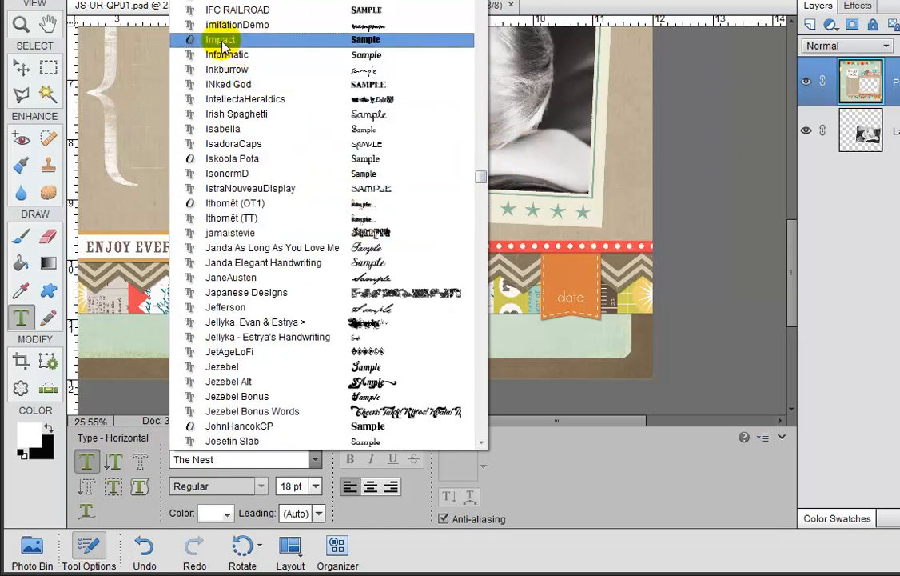
click(220, 40)
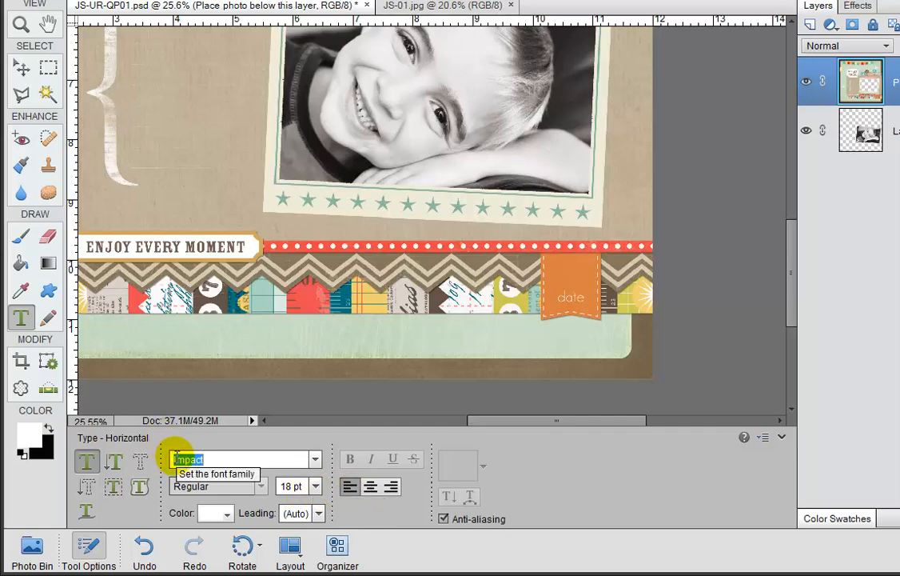
Choose 30 pt from the font size list.
click(317, 486)
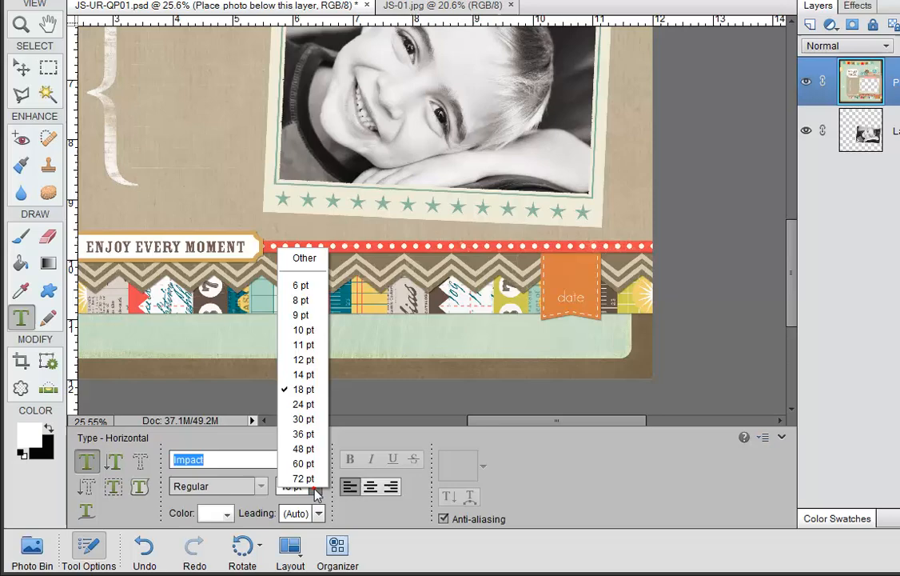
mouse_move(303, 404)
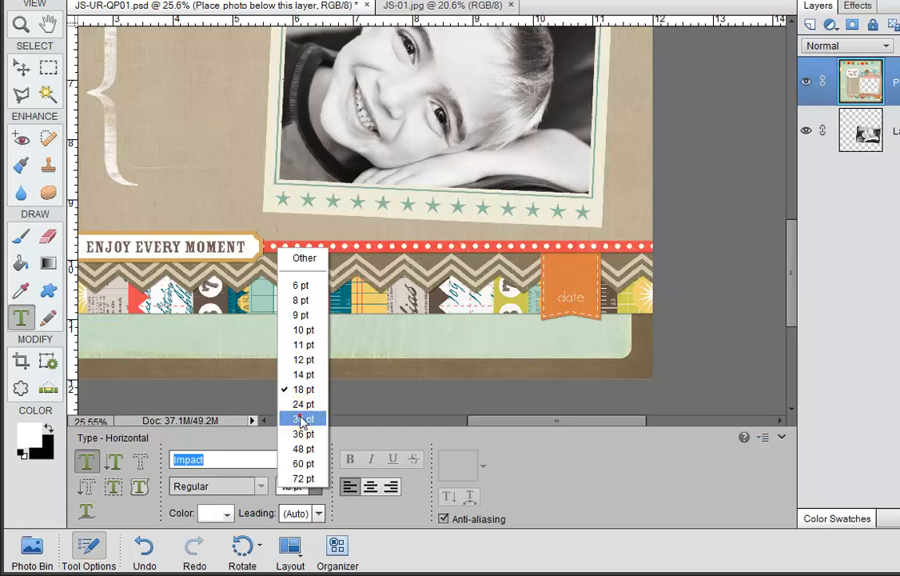
click(304, 419)
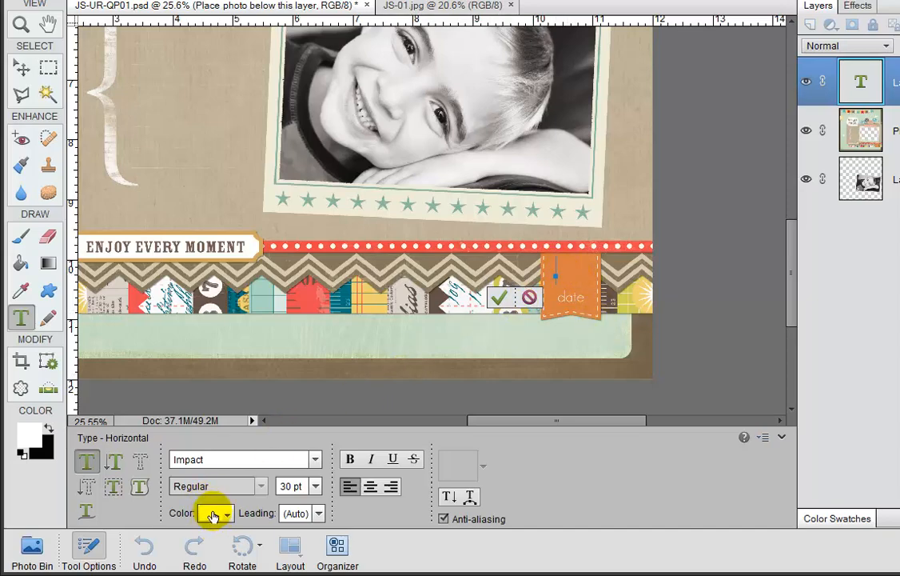
mouse_move(212, 512)
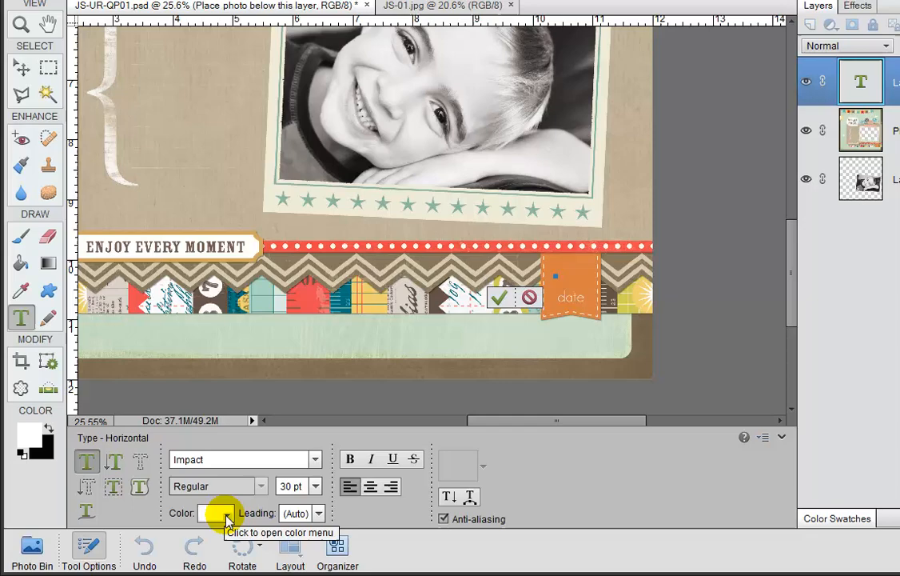
Open the Color swatch menu in Tool Options for the date text.
click(215, 513)
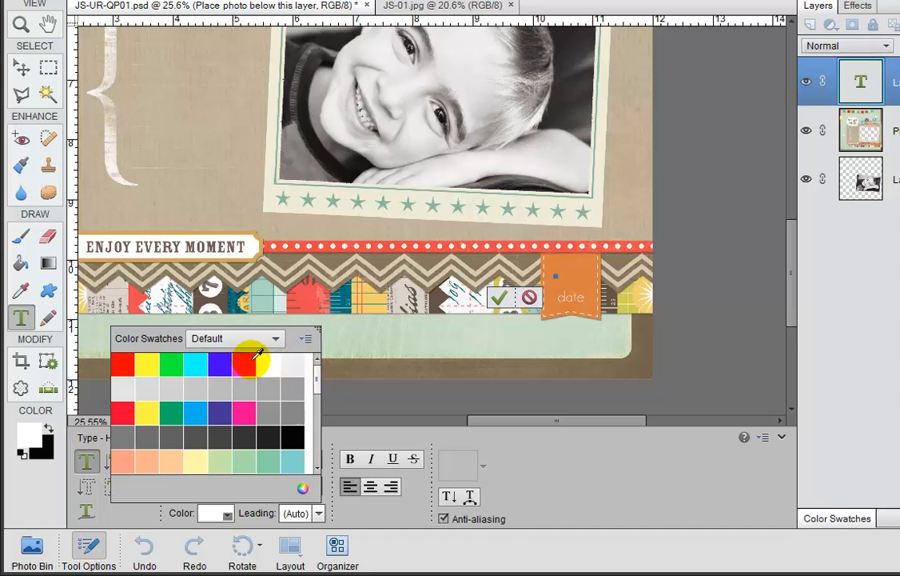
mouse_move(268, 365)
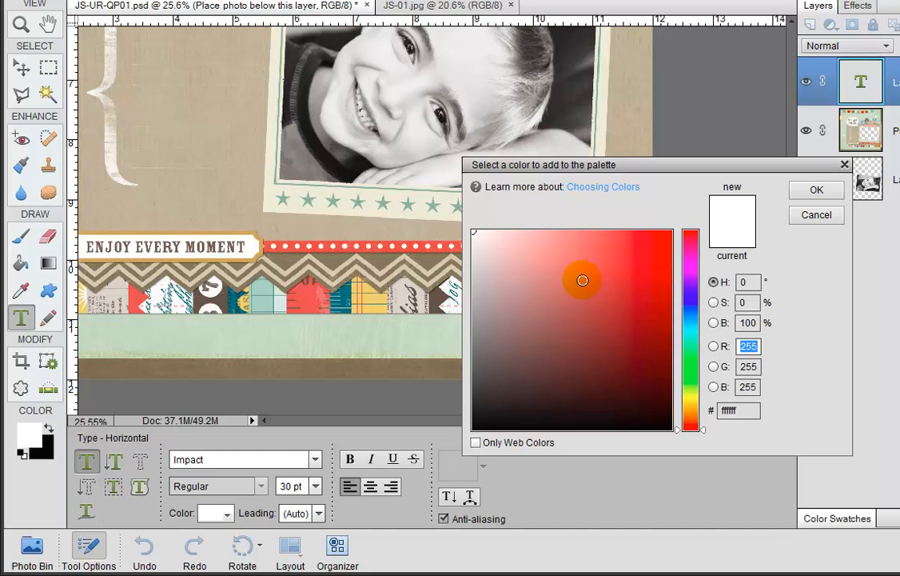
mouse_move(472, 230)
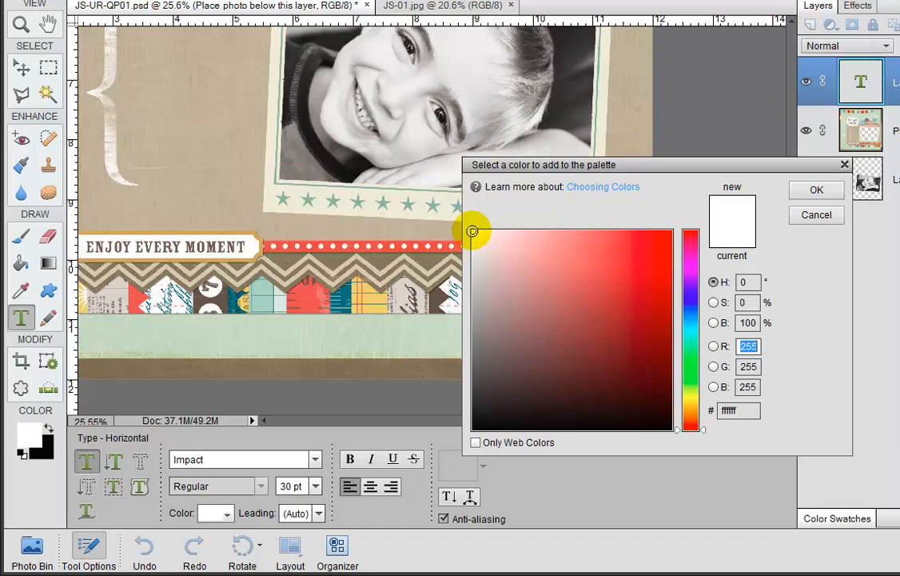
mouse_move(474, 236)
text(09.)
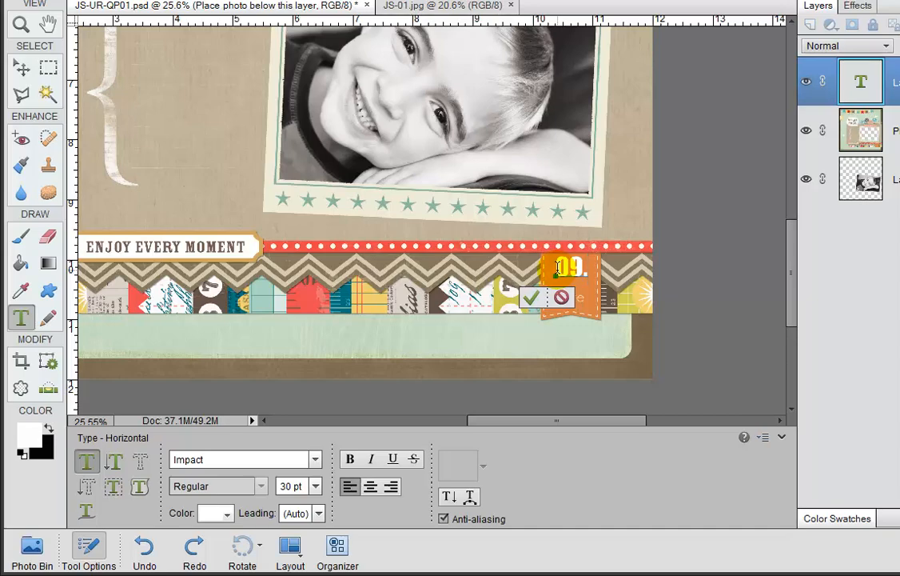
Type '12' to finish the white 09.12 date and commit the text.
text(12)
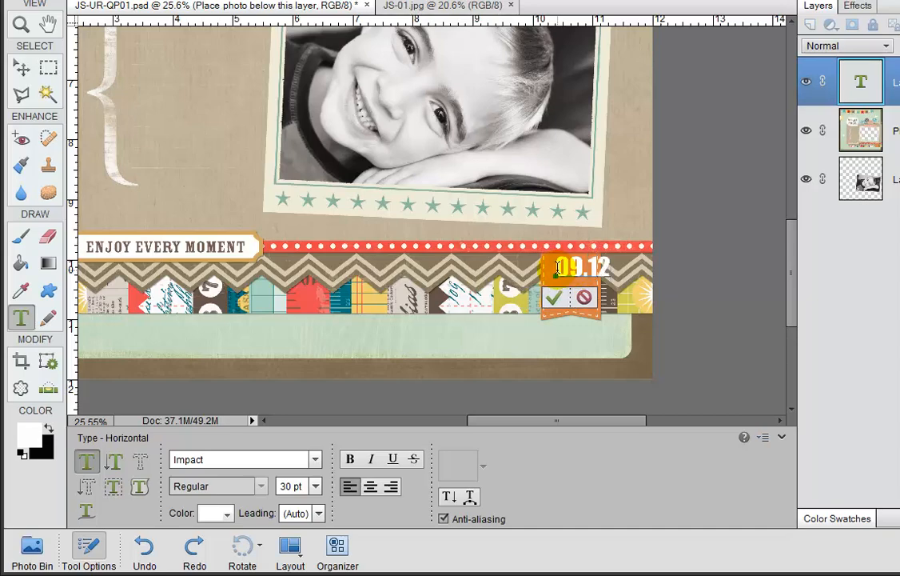
click(556, 298)
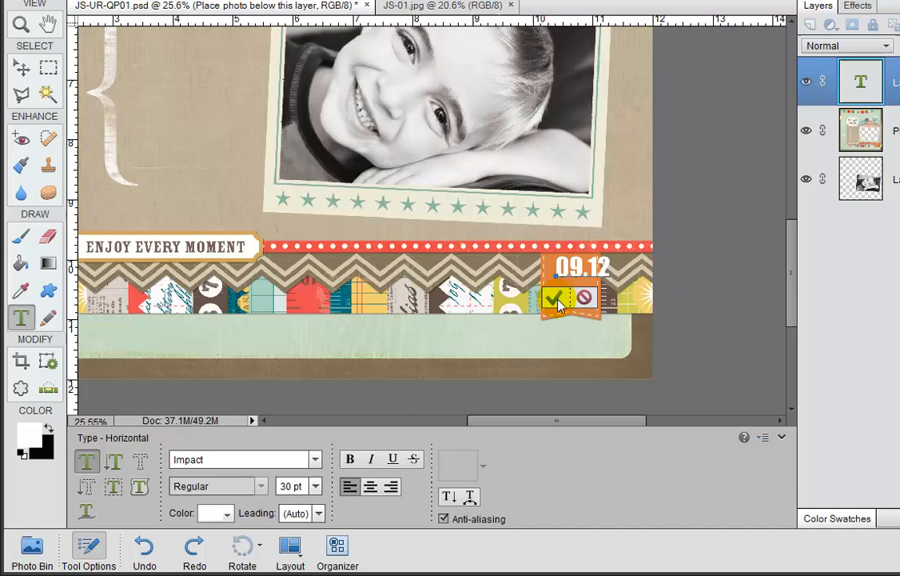
mouse_move(558, 303)
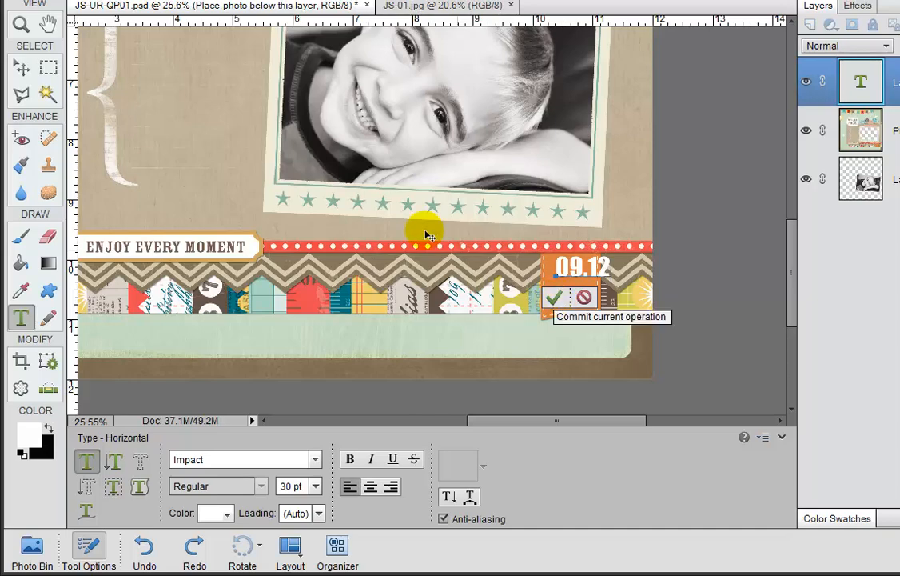
click(555, 298)
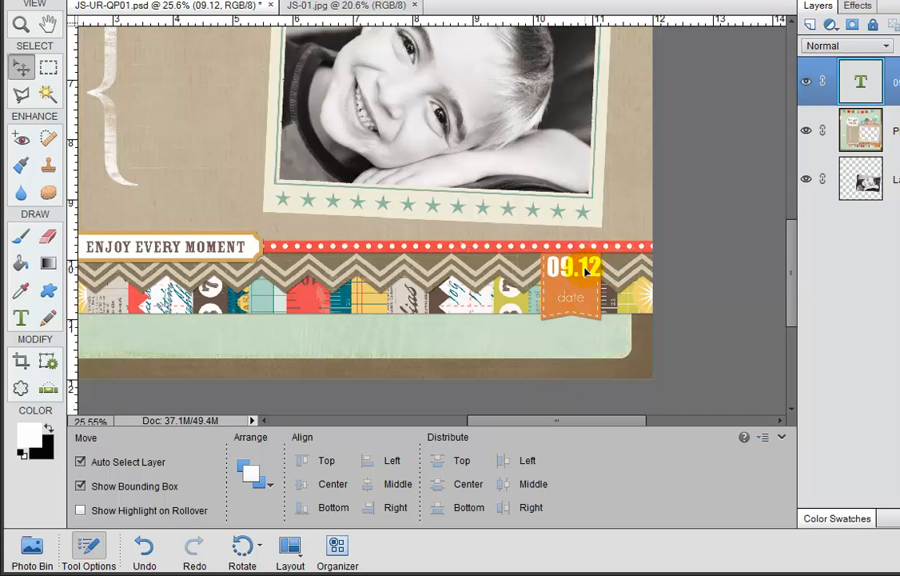
Scale the 09.12 date down to about 82% and centre it within the orange tag.
click(572, 266)
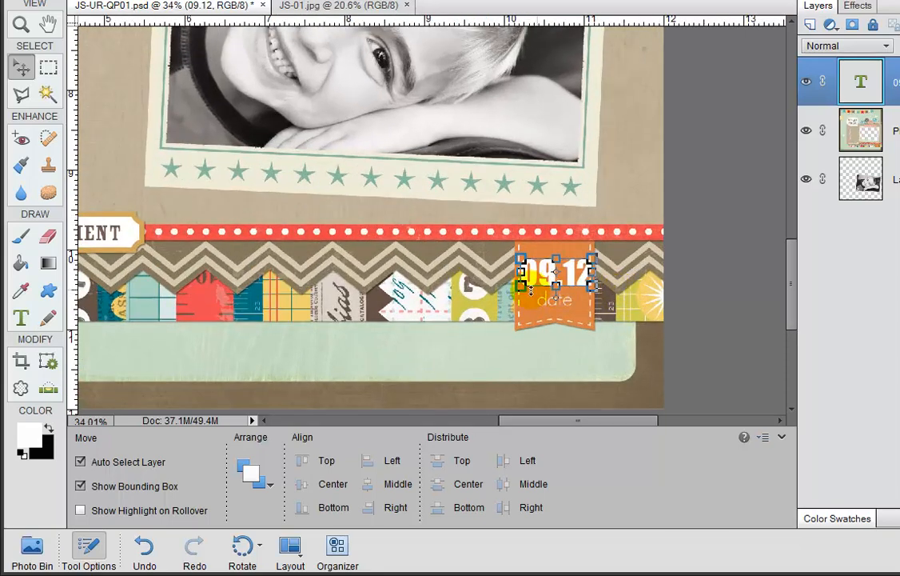
mouse_move(624, 309)
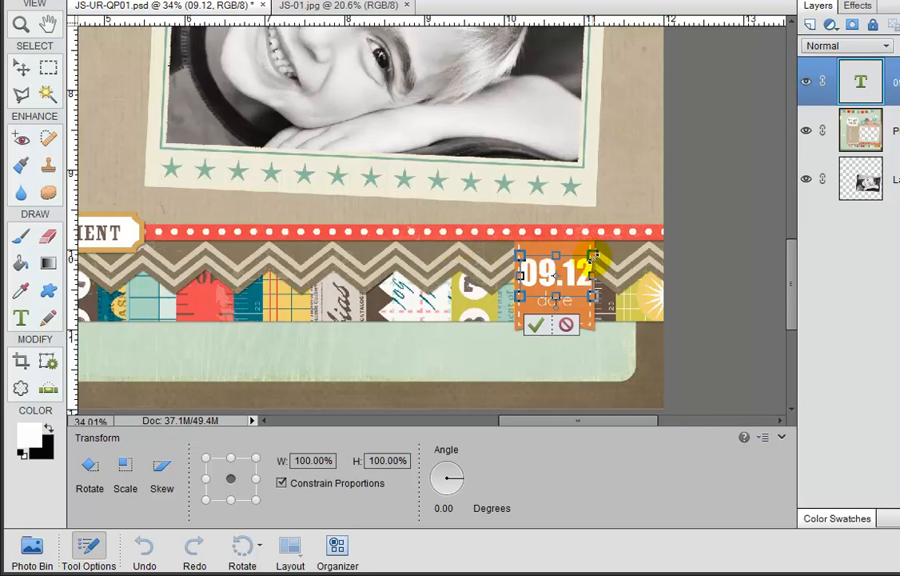
click(536, 324)
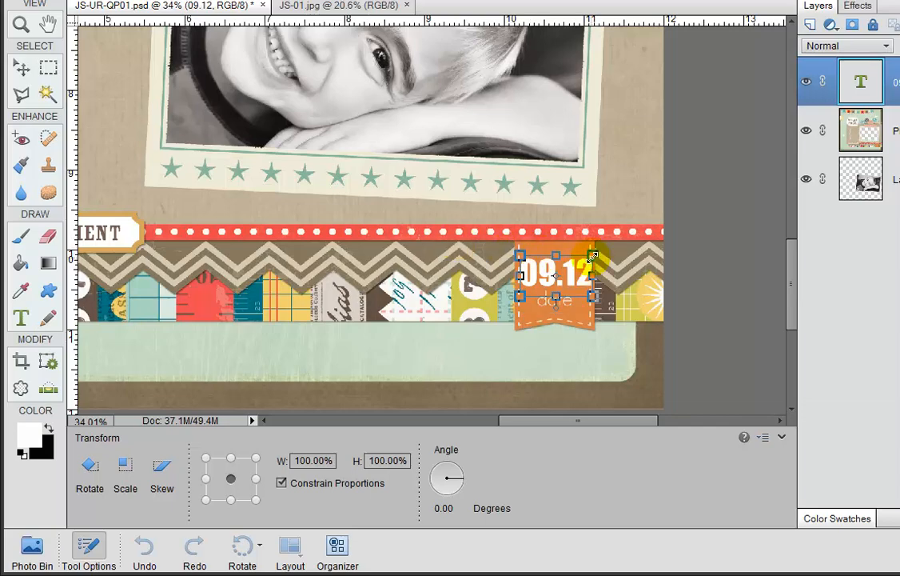
drag(591, 256, 592, 261)
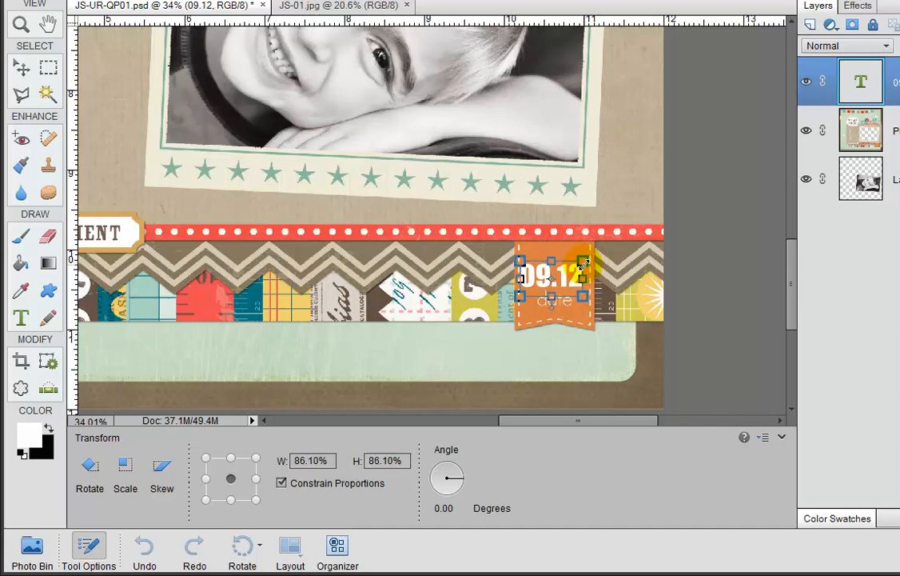
drag(585, 261, 583, 264)
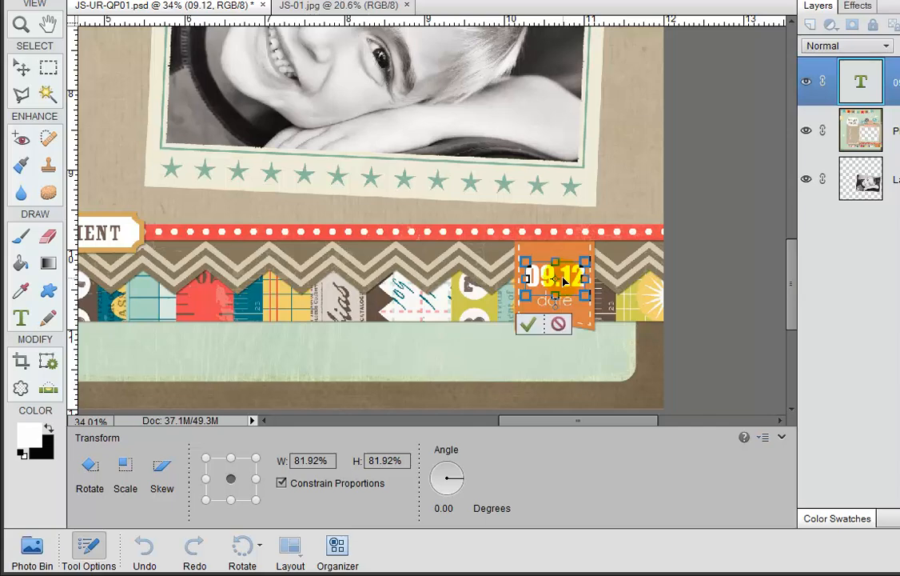
click(527, 323)
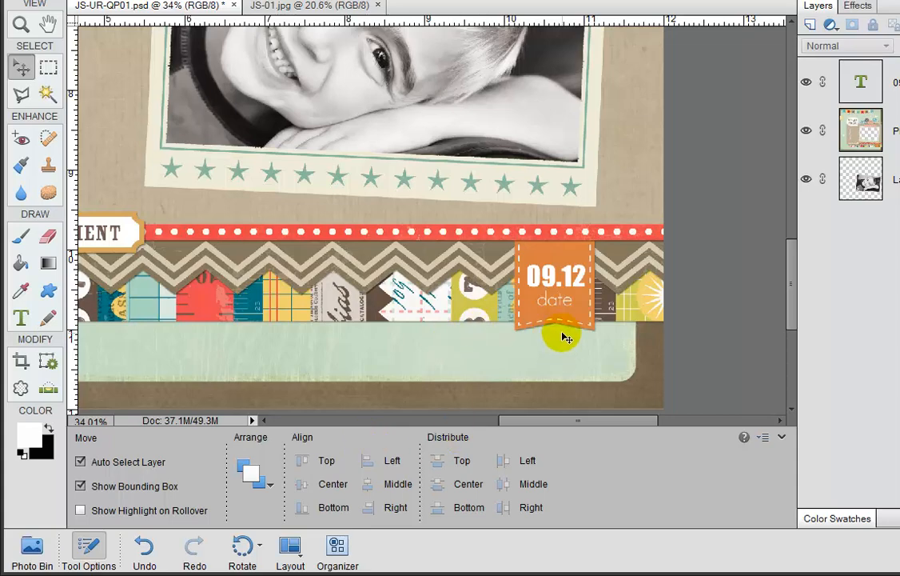
mouse_move(564, 329)
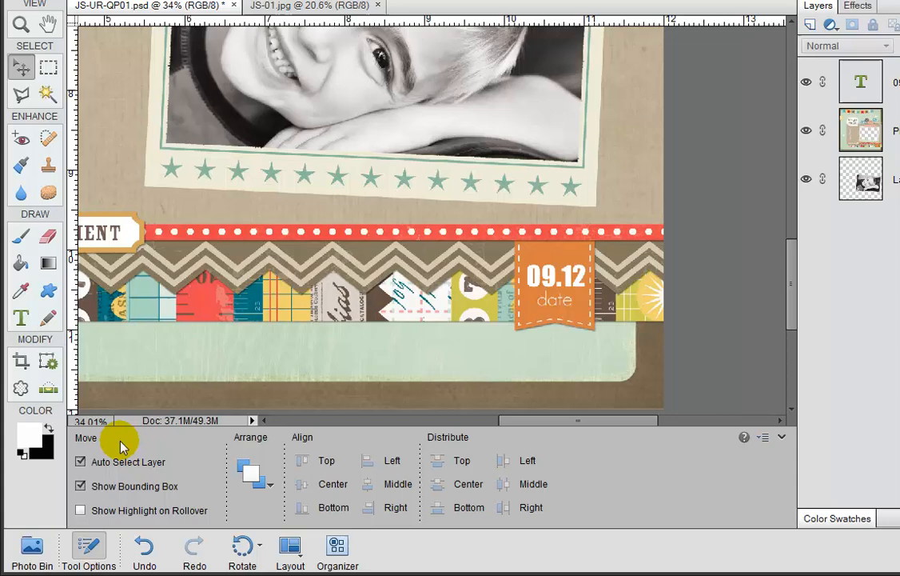
click(861, 81)
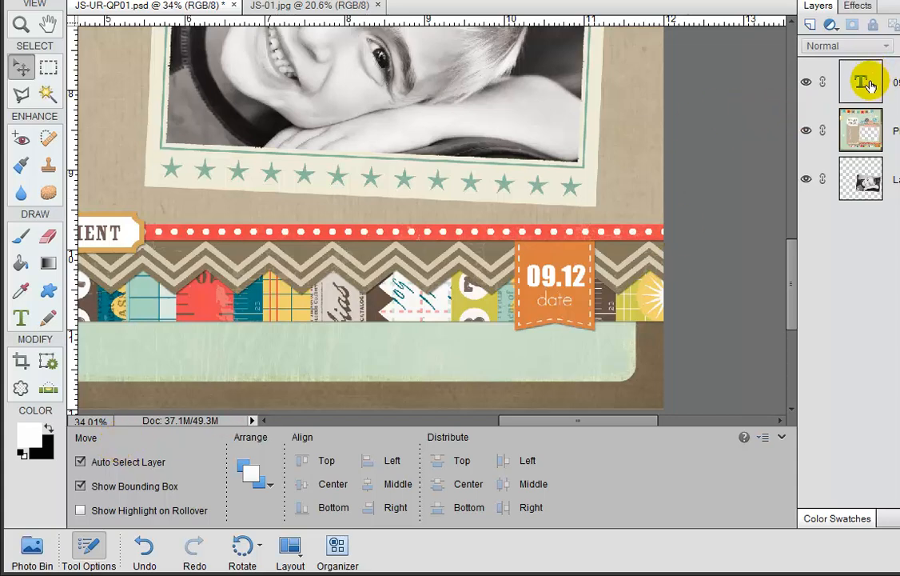
mouse_move(862, 81)
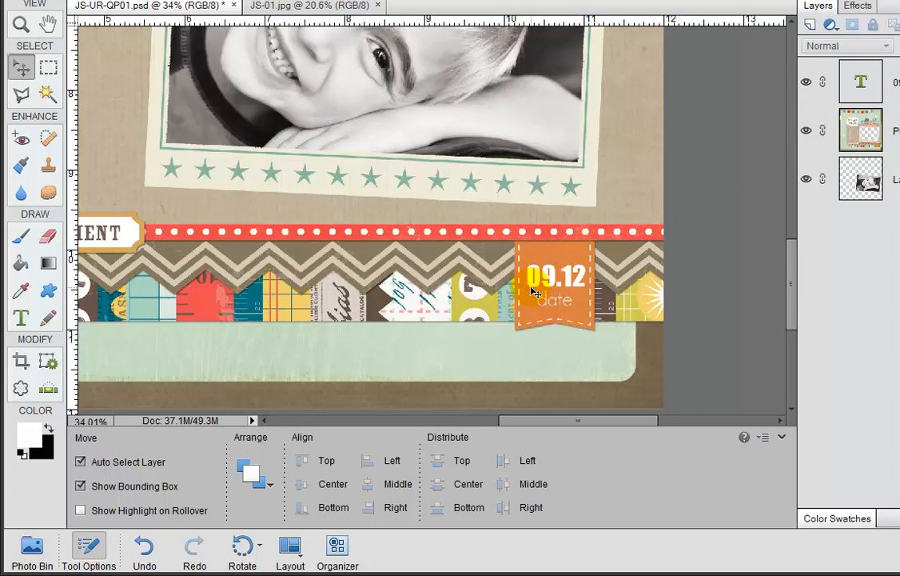
mouse_move(576, 284)
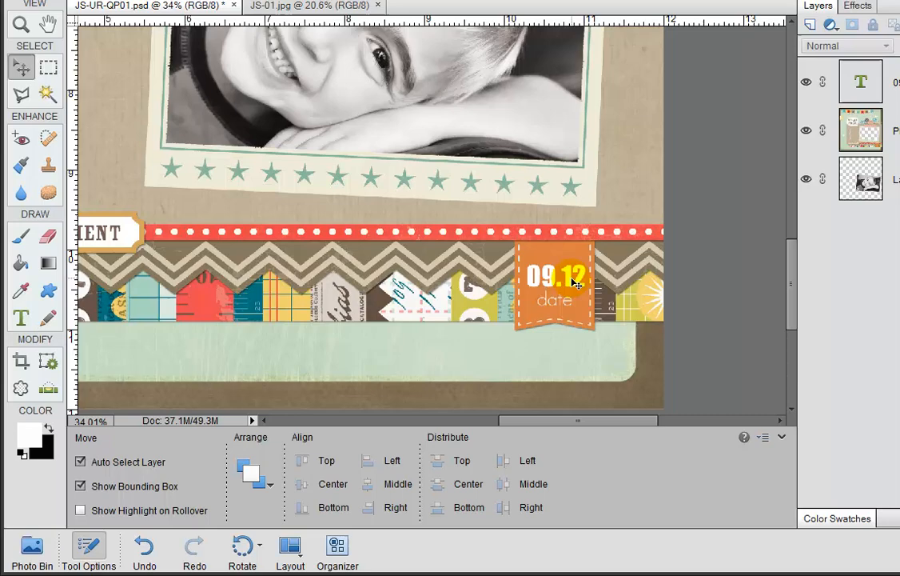
mouse_move(600, 289)
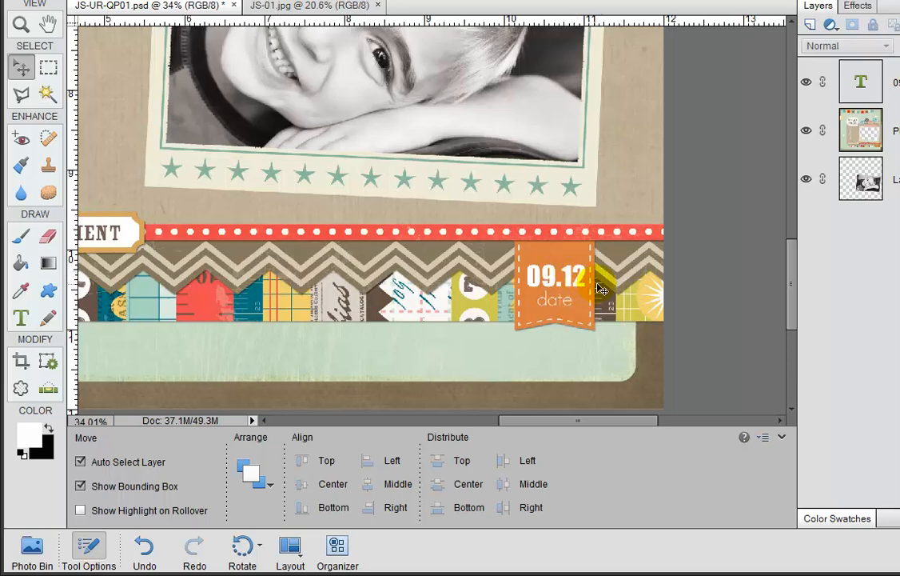
click(860, 81)
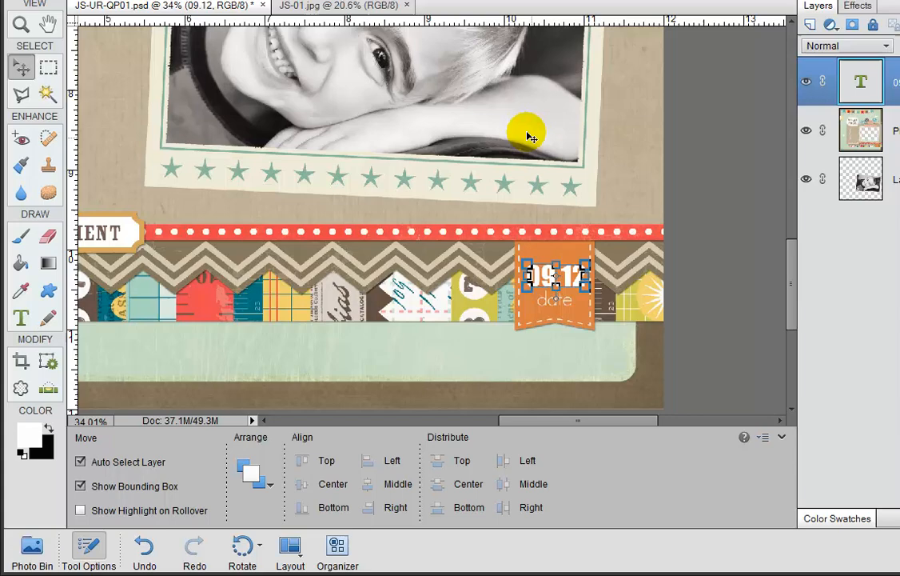
mouse_move(306, 177)
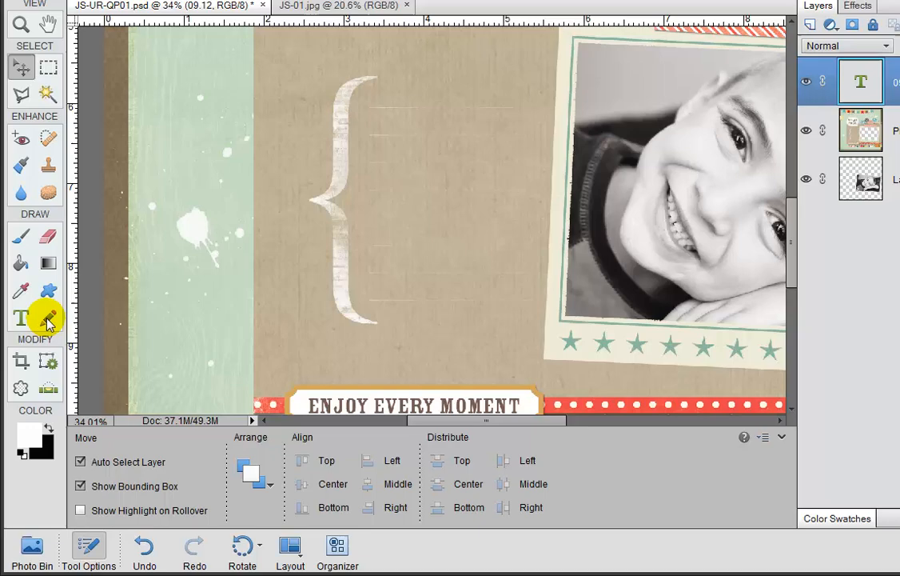
Reactivate the Horizontal Type tool for the journaling beside the brace.
click(20, 318)
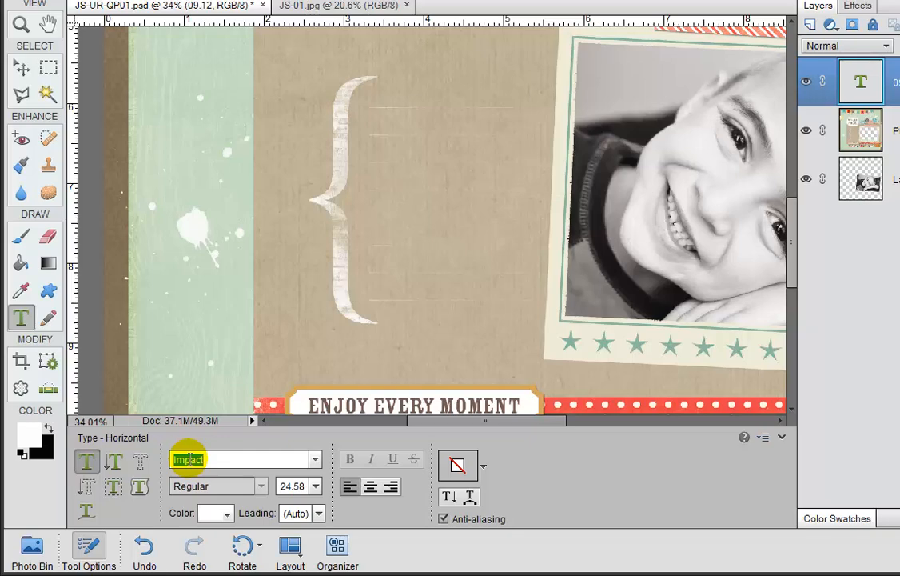
Set the type font to Century Gothic at 12 pt.
text(Century Gothic)
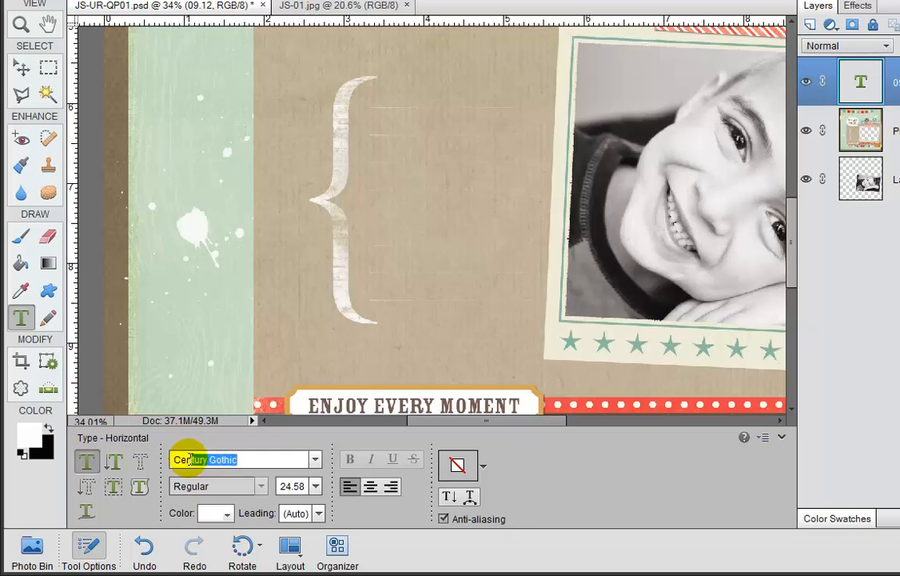
click(216, 459)
text(58)
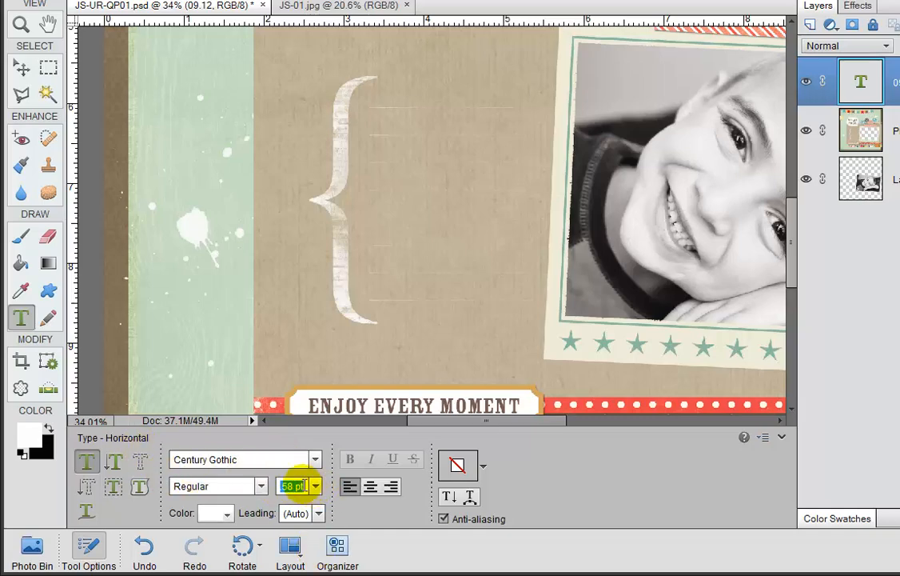
click(316, 486)
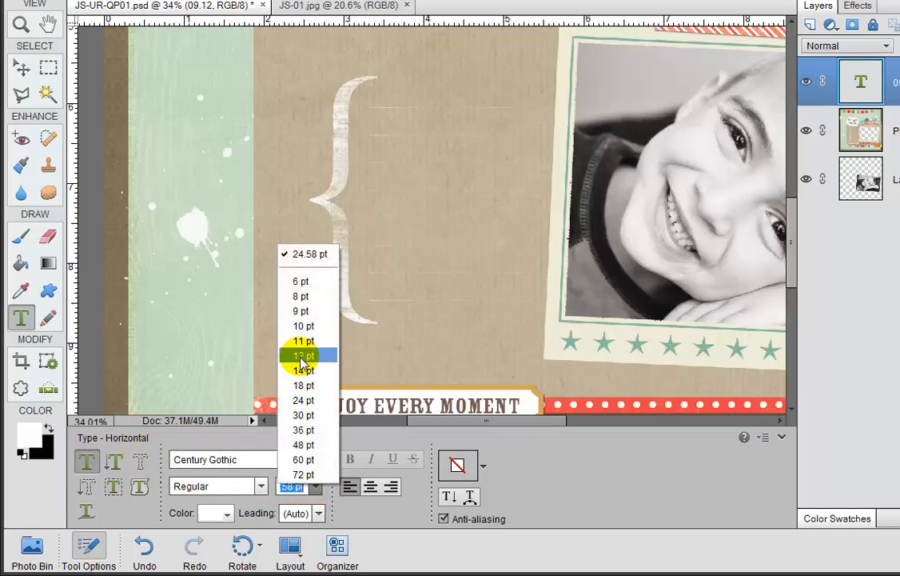
click(303, 355)
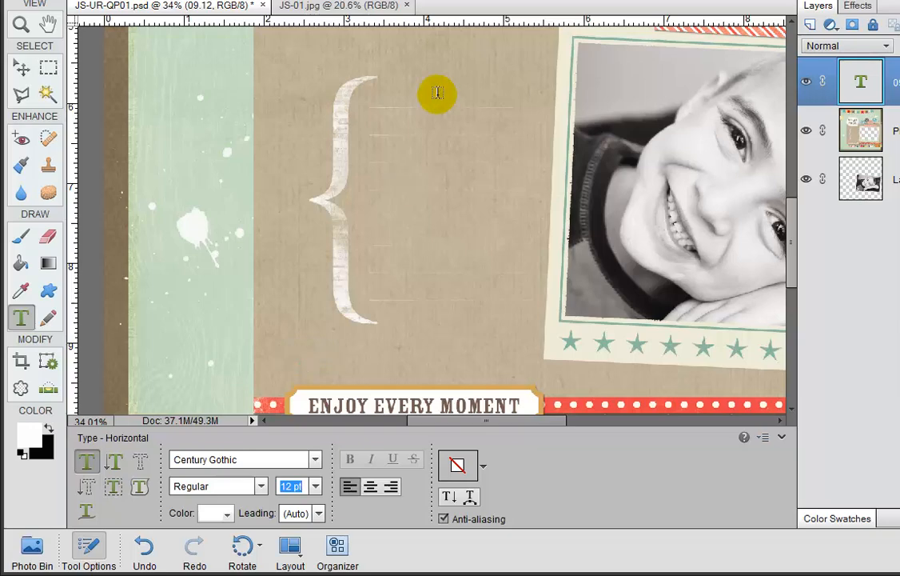
mouse_move(388, 98)
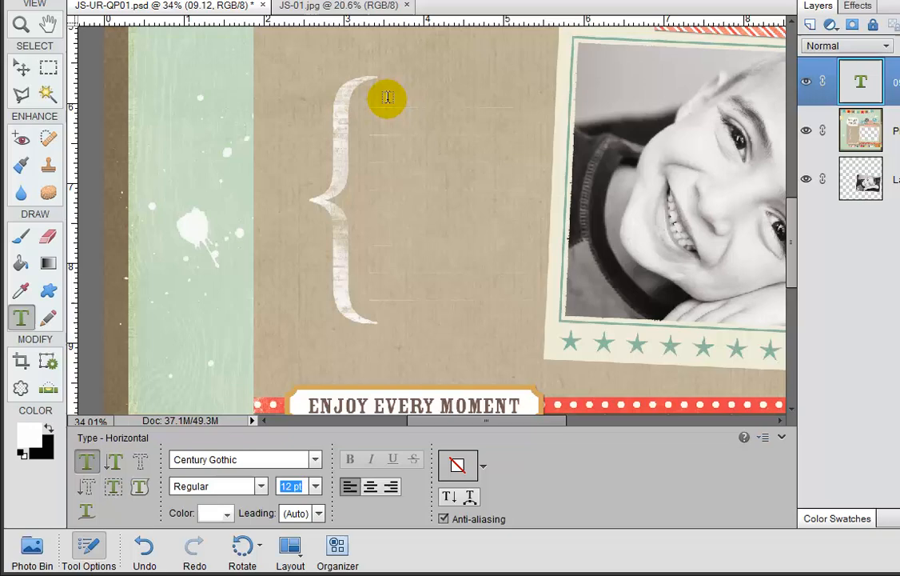
mouse_move(380, 88)
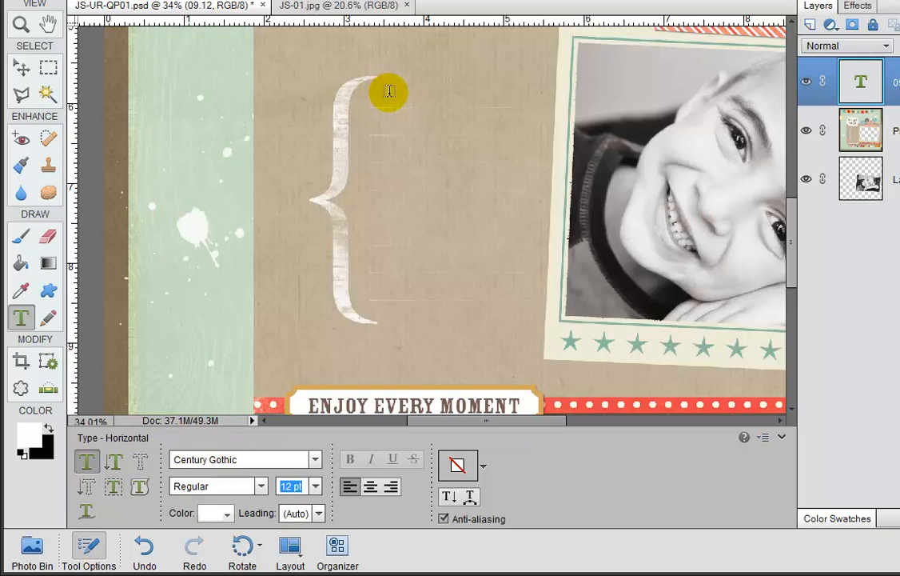
Draw a text box inside the bracket and type 'This photograph makes me so very happy…'.
drag(390, 91, 430, 138)
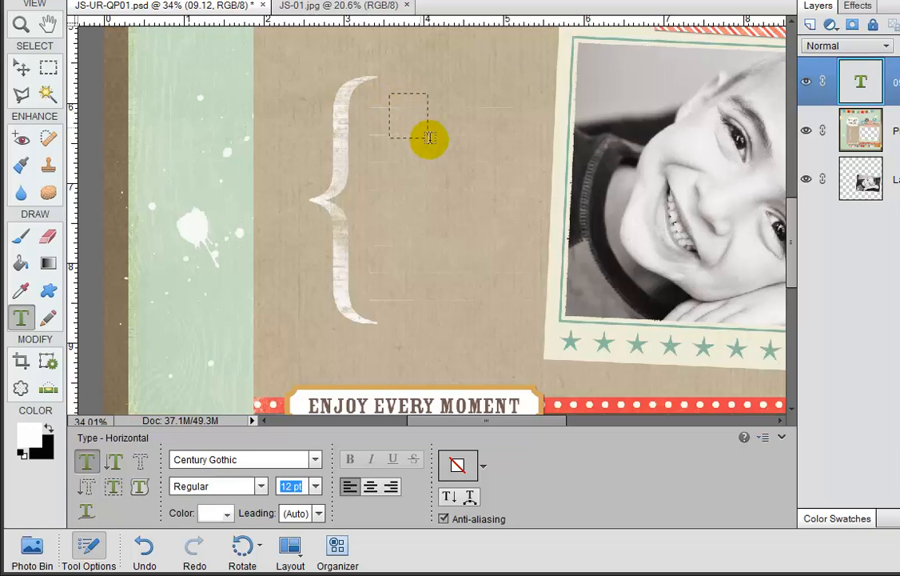
drag(428, 138, 542, 299)
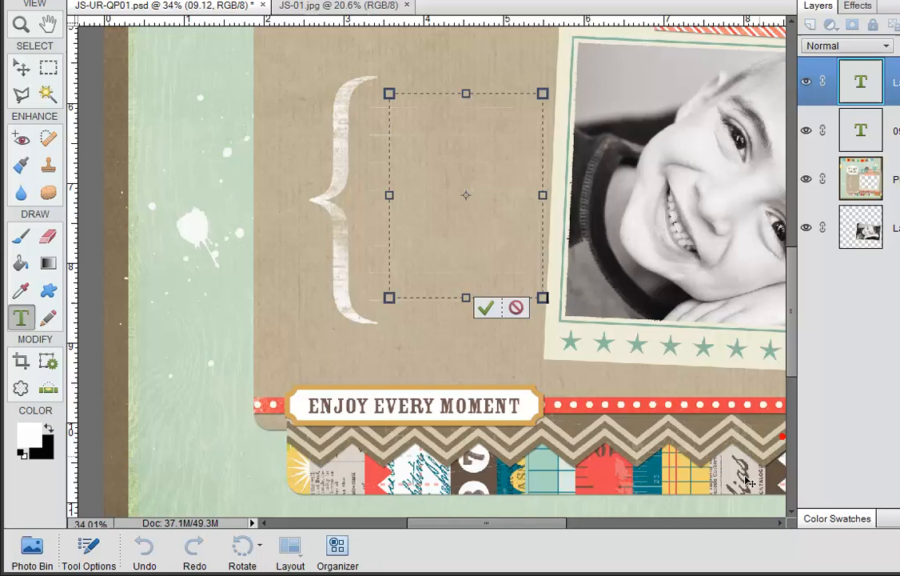
mouse_move(392, 104)
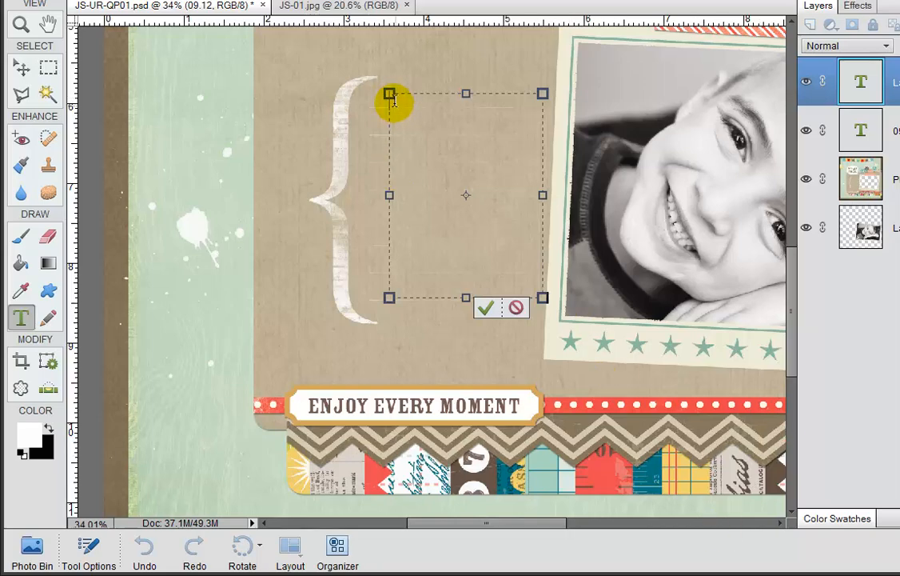
mouse_move(426, 119)
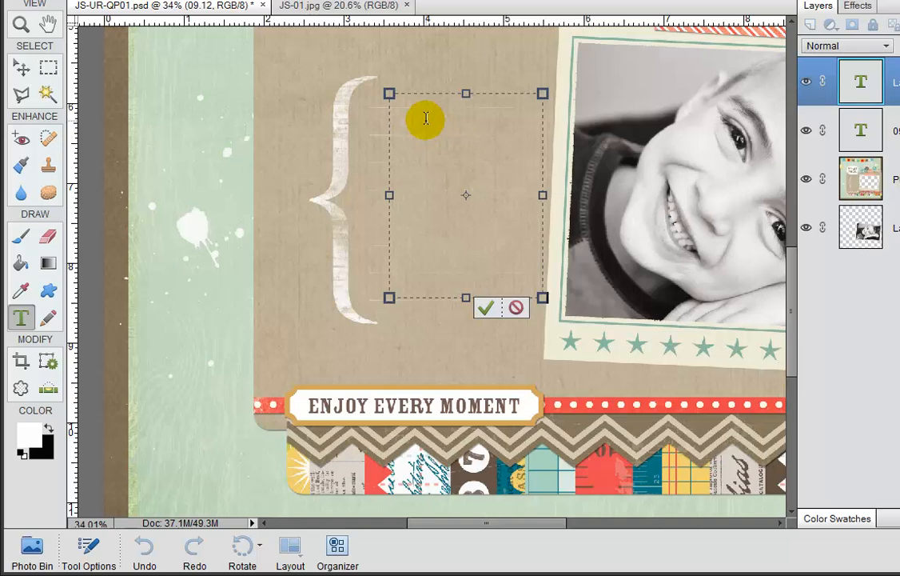
text(This photograph makes me so very happy. Look what a handsome fella you are! My sweet son, getting so big)
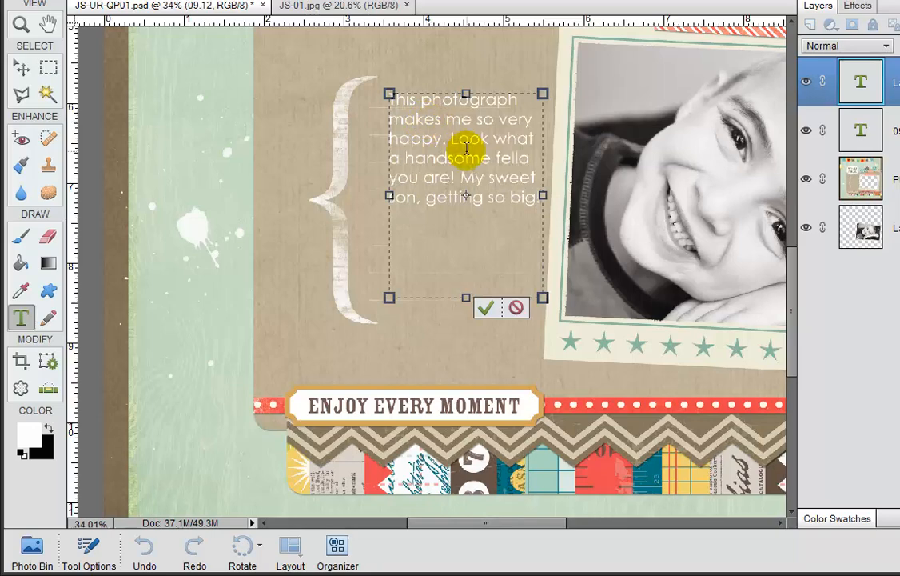
mouse_move(51, 62)
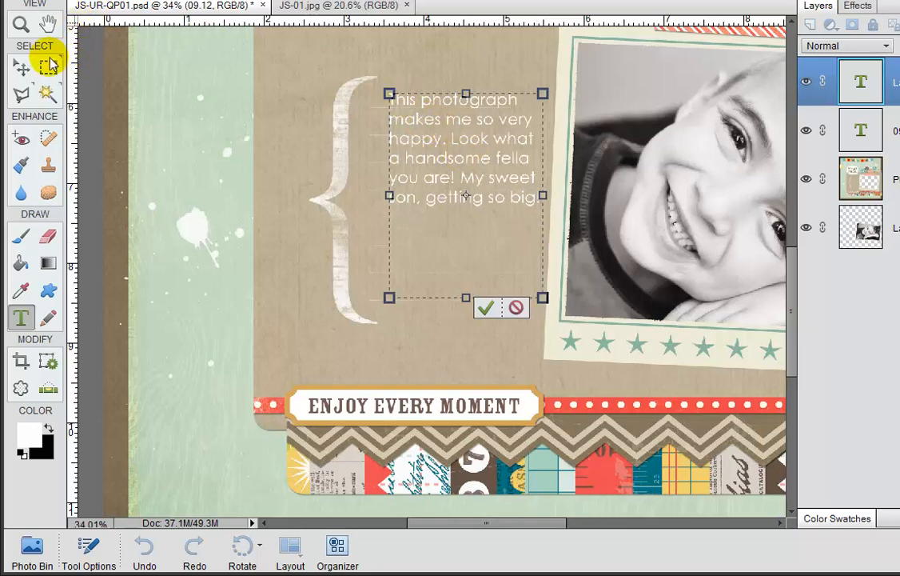
click(486, 308)
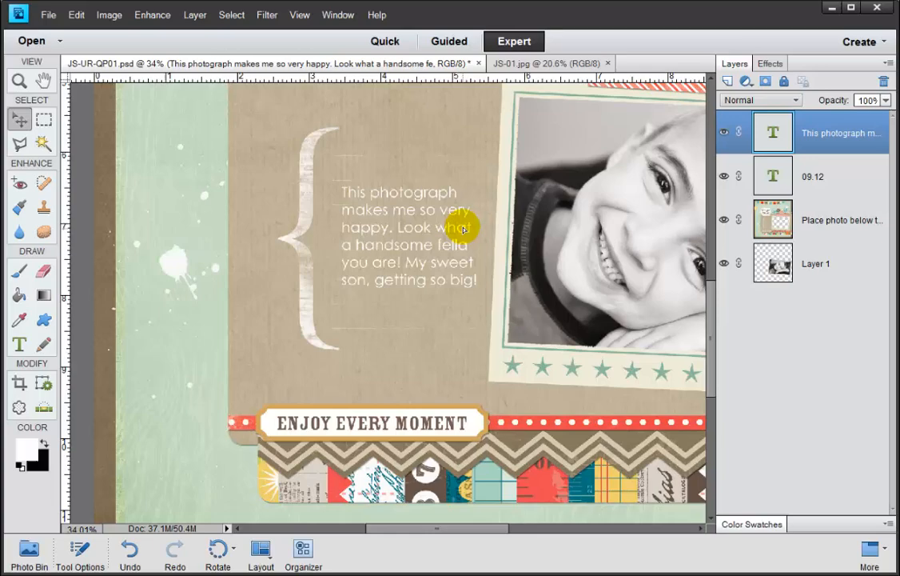
Select the journaling paragraph's text layer to nudge it beside the bracket.
click(459, 228)
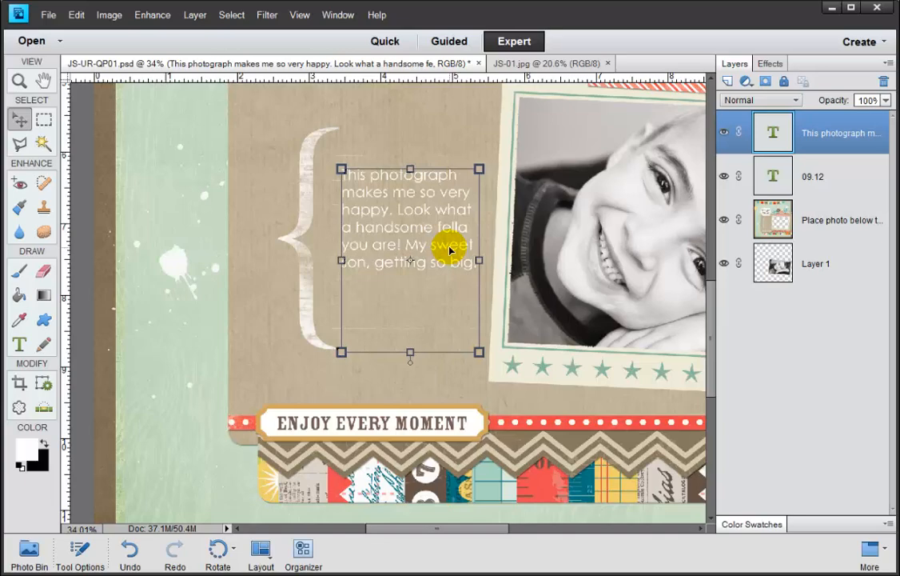
mouse_move(601, 357)
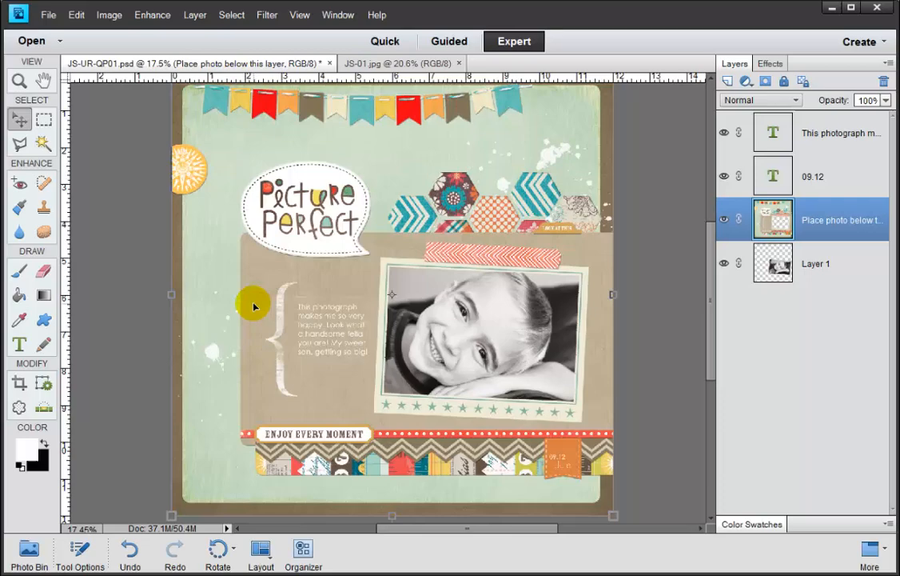
click(840, 133)
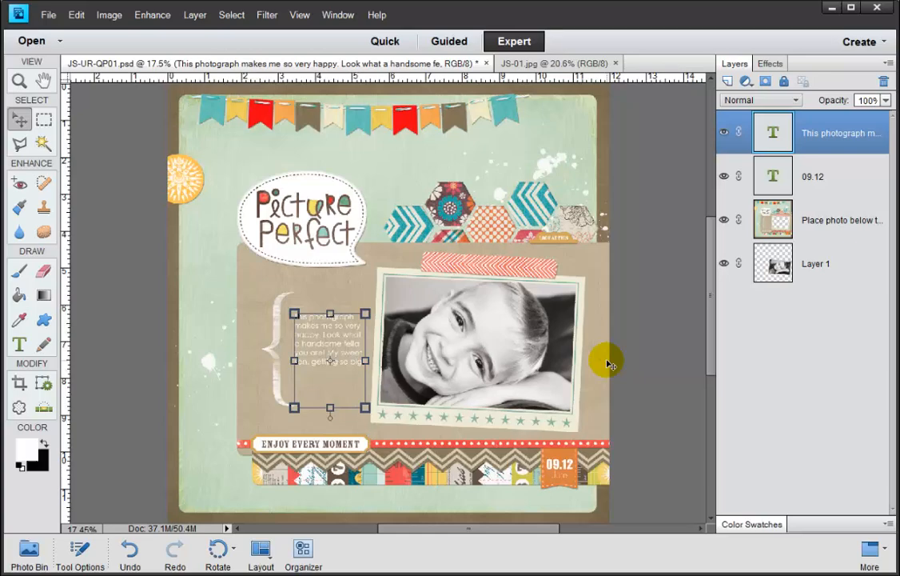
mouse_move(707, 286)
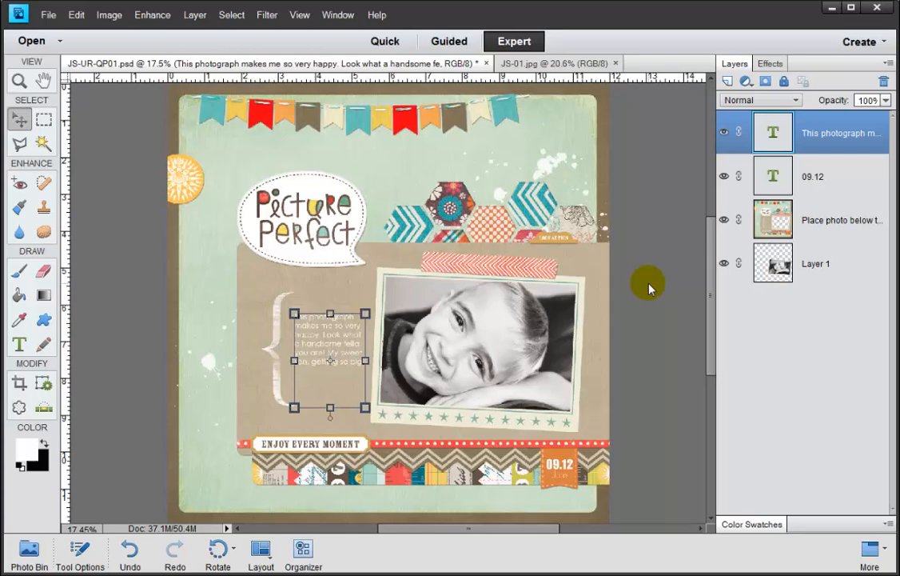
mouse_move(642, 290)
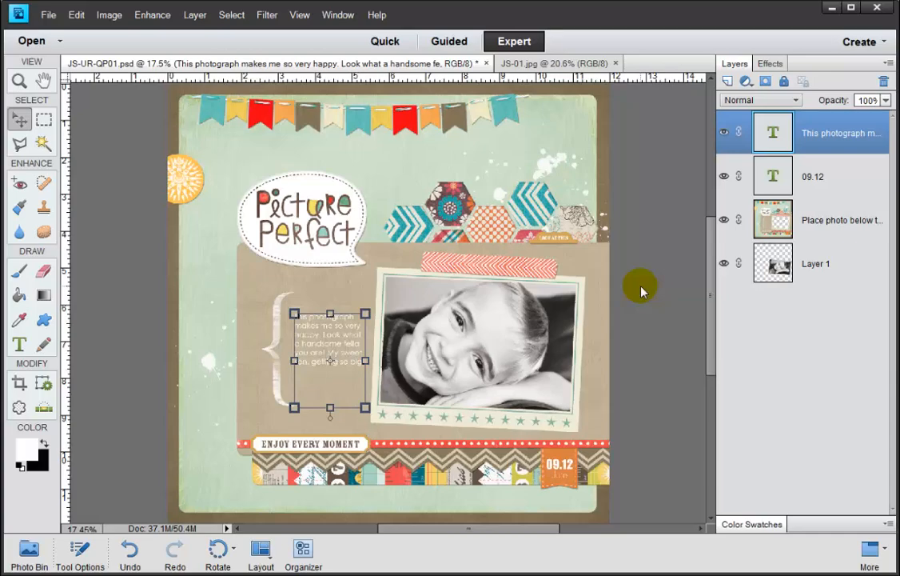
click(49, 14)
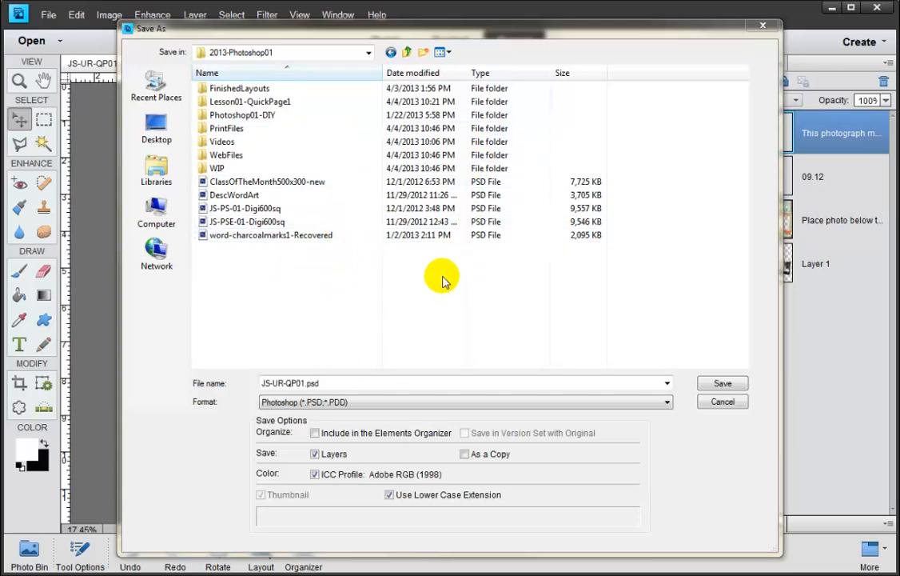
mouse_move(434, 278)
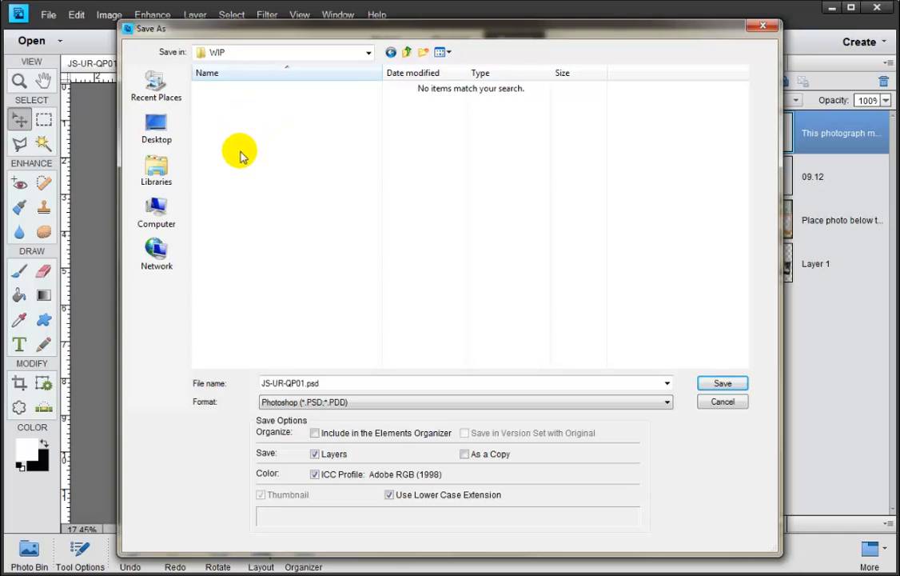
mouse_move(226, 110)
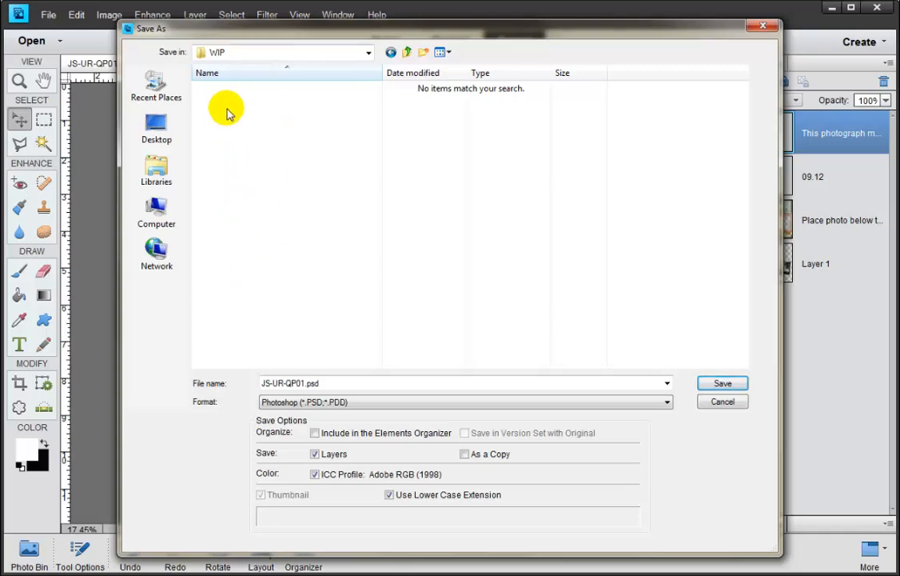
mouse_move(243, 163)
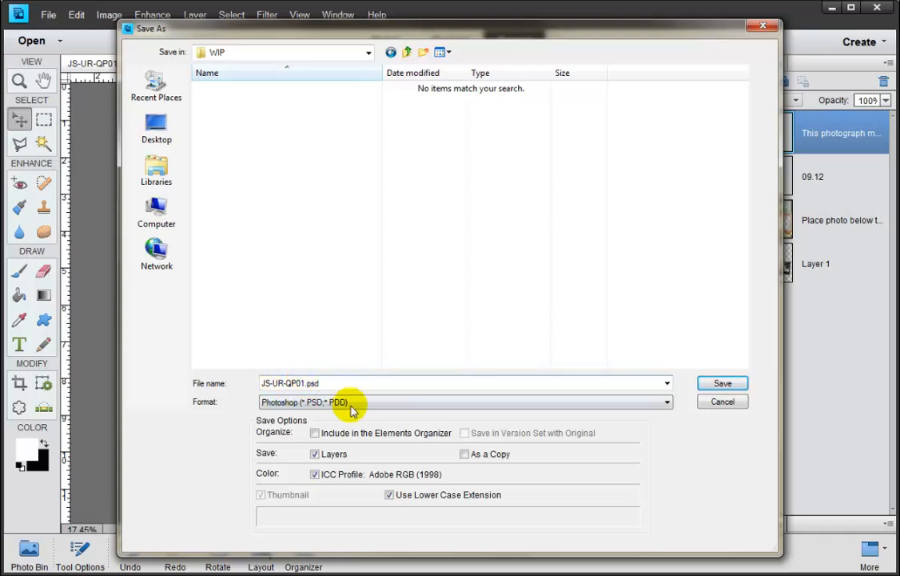
Save JS-UR-QP01 as a layered Photoshop PSD into the WIP folder.
click(310, 383)
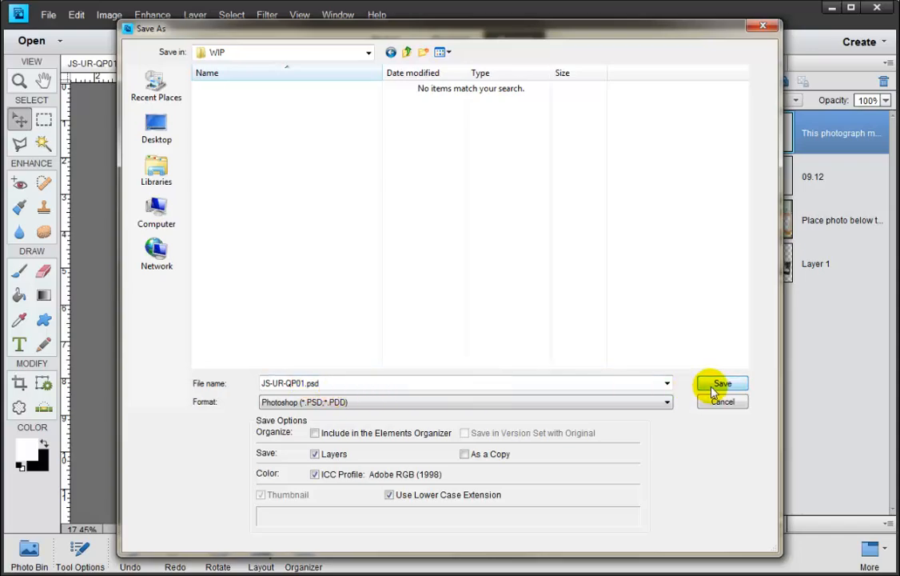
click(720, 383)
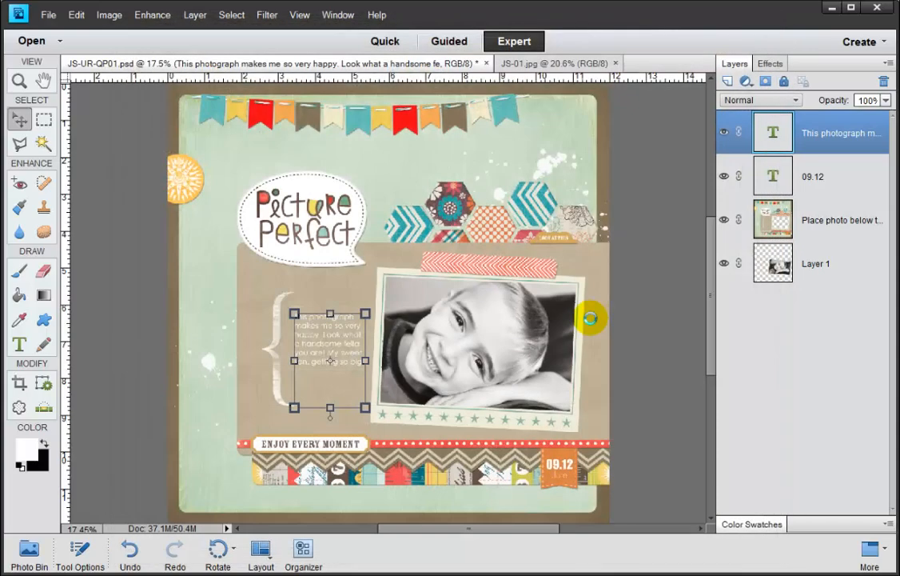